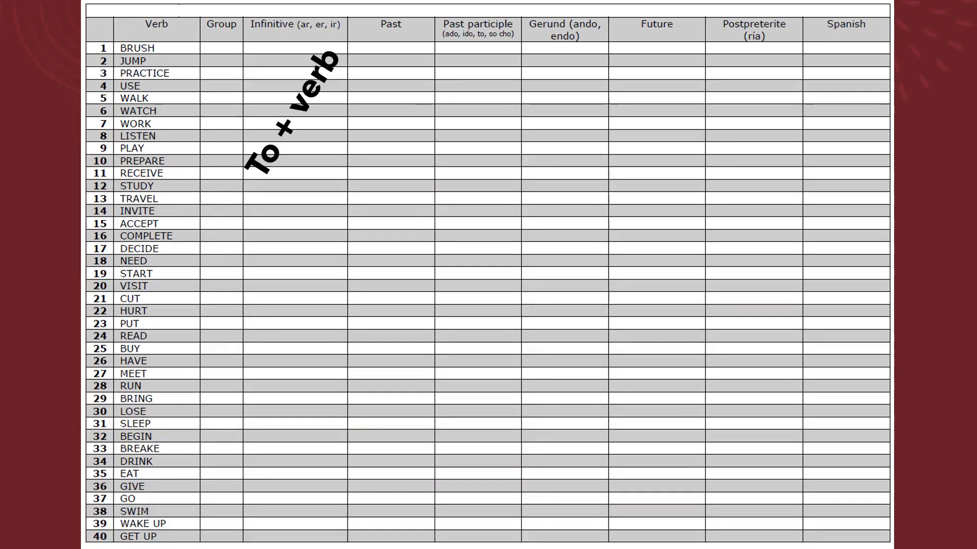
pyautogui.write('Verb + "ing')
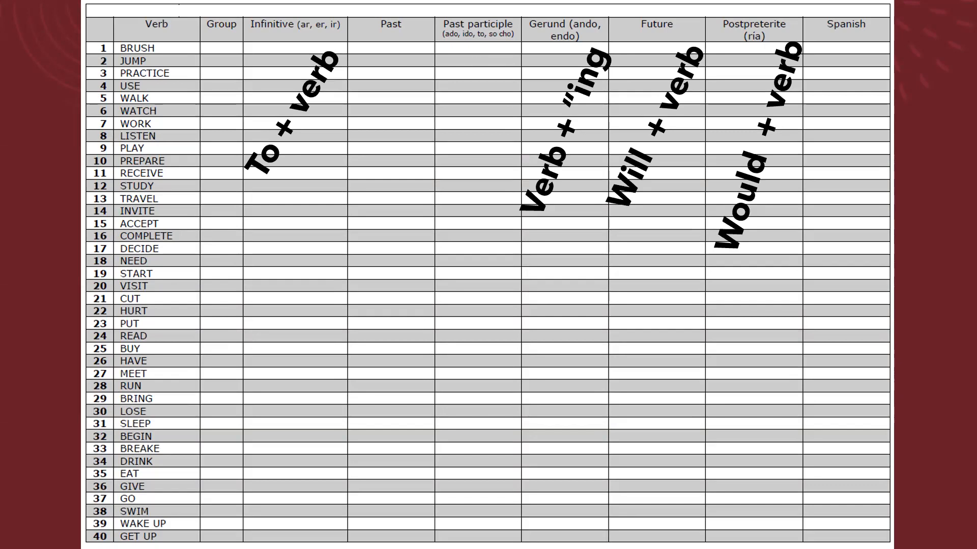
pyautogui.write('To decide')
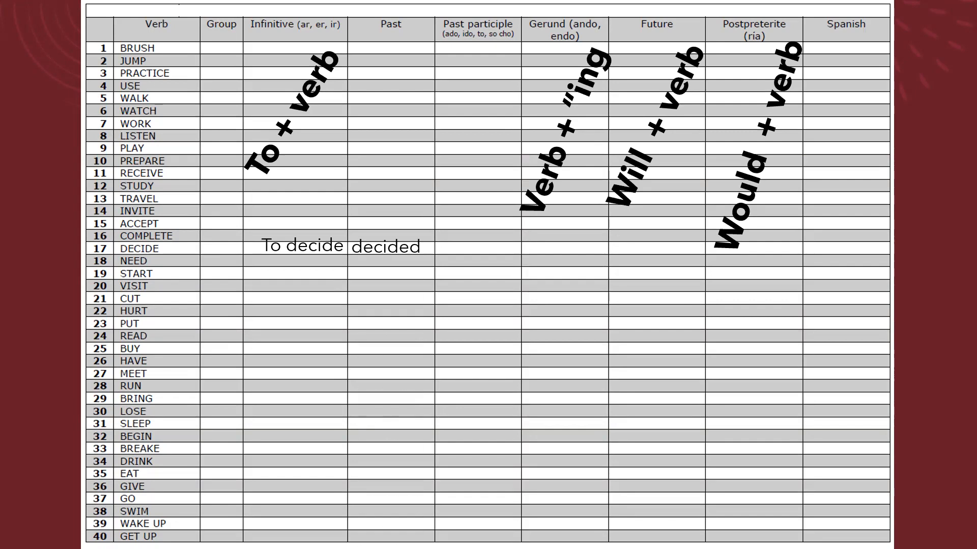
pyautogui.write('decided')
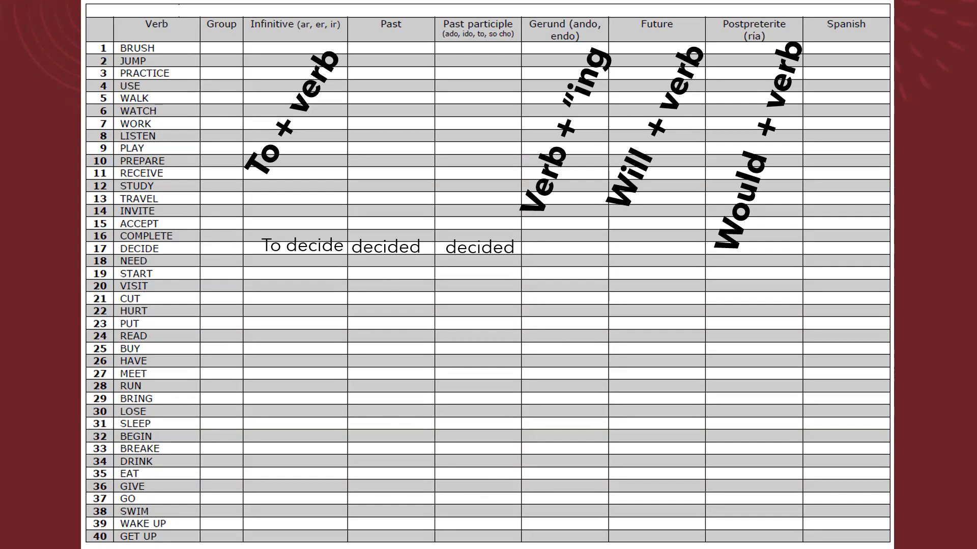
pyautogui.write('deciding')
pyautogui.write('Will decide')
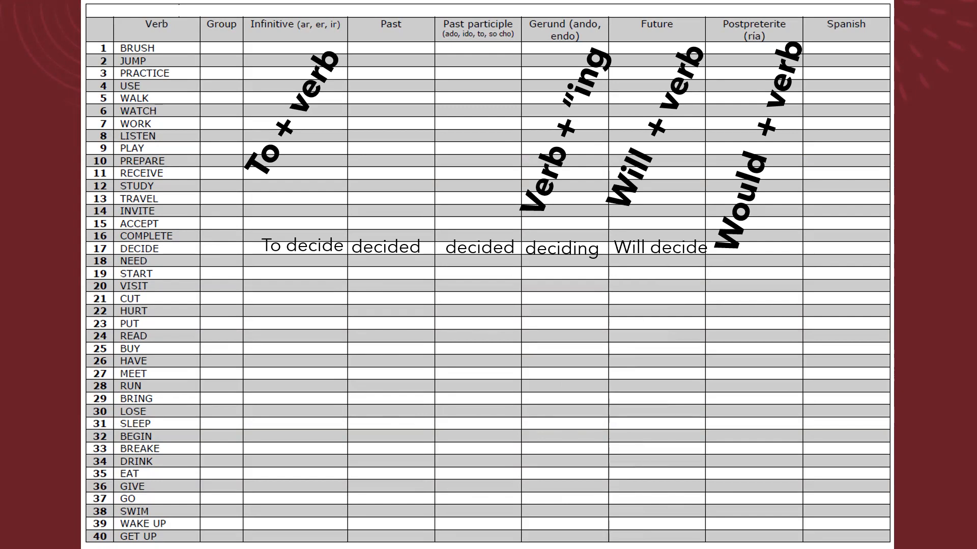
pyautogui.write('Would decide')
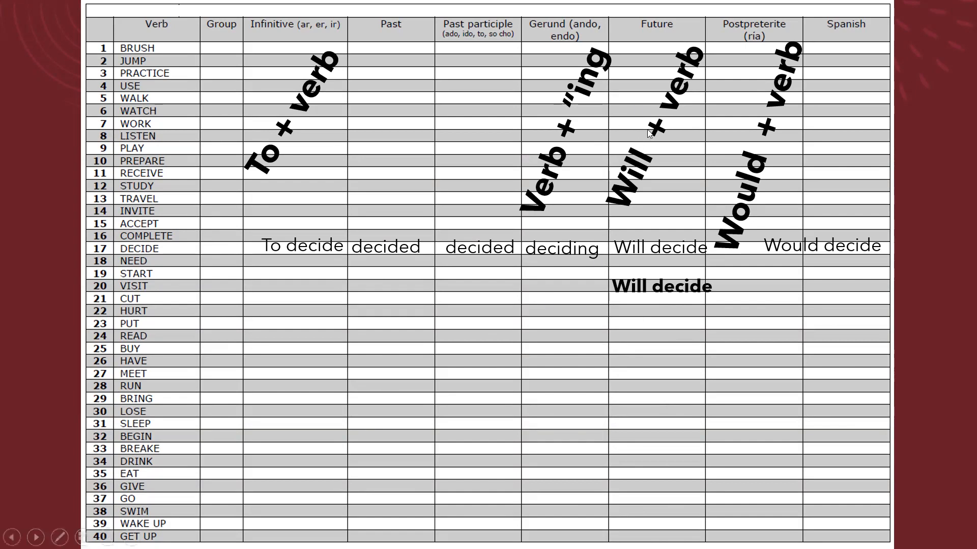
pyautogui.moveTo(624, 134)
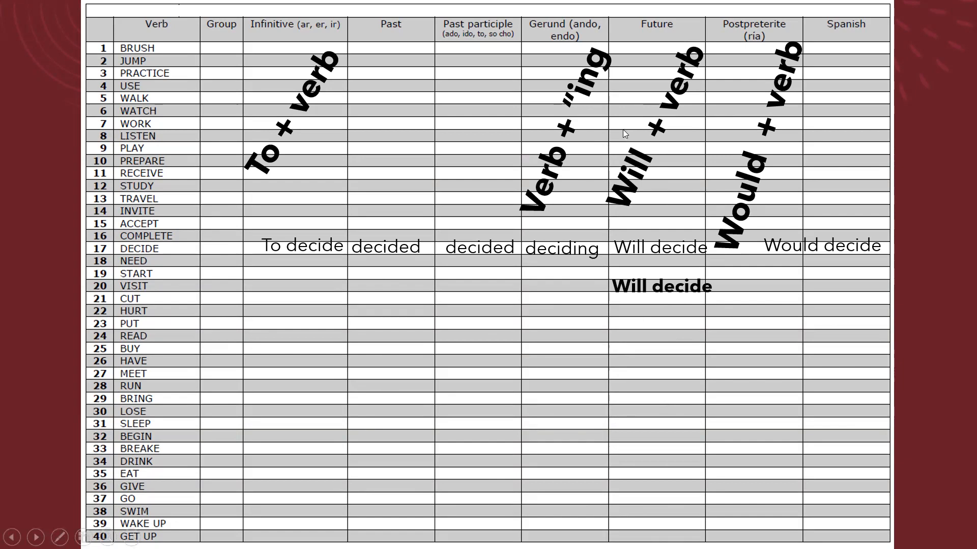
pyautogui.moveTo(626, 223)
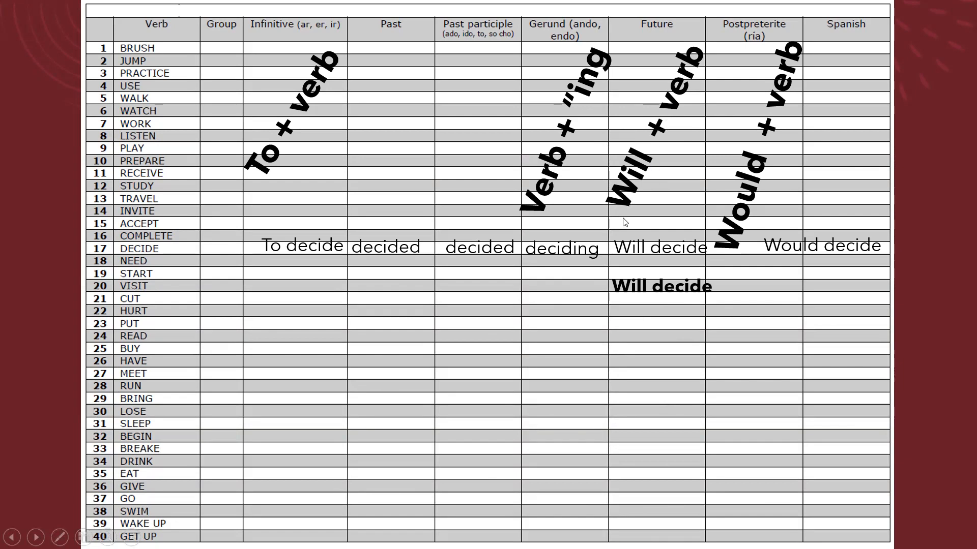
pyautogui.moveTo(654, 160)
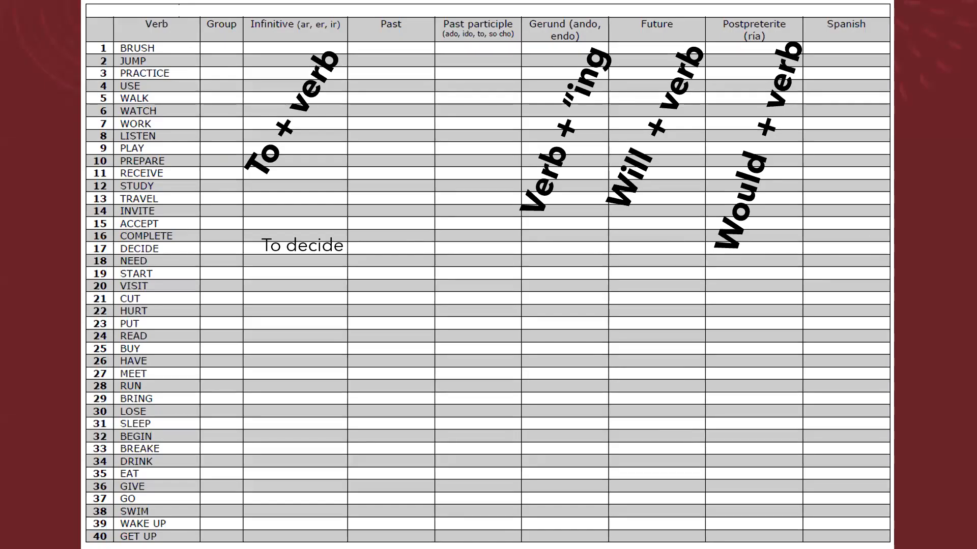
pyautogui.scroll(-3)
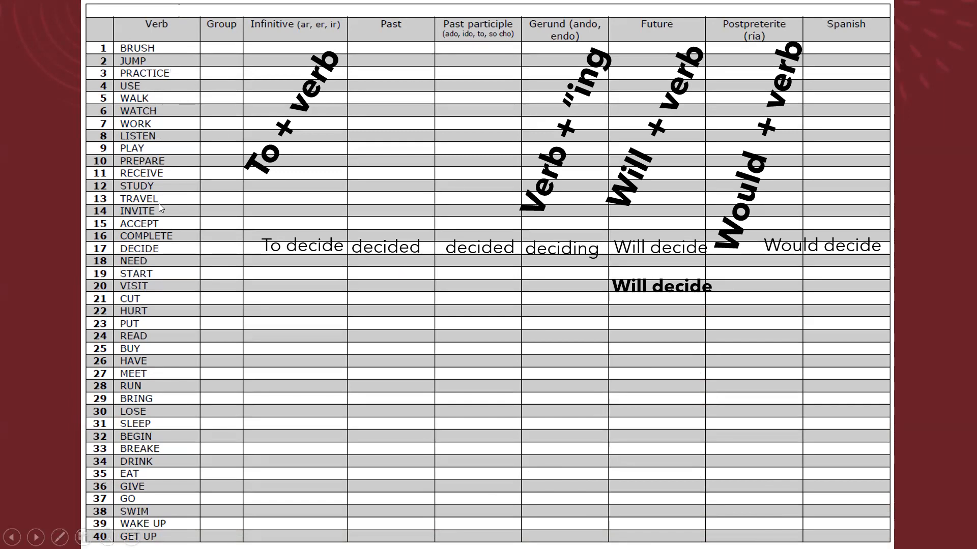
pyautogui.moveTo(468, 135)
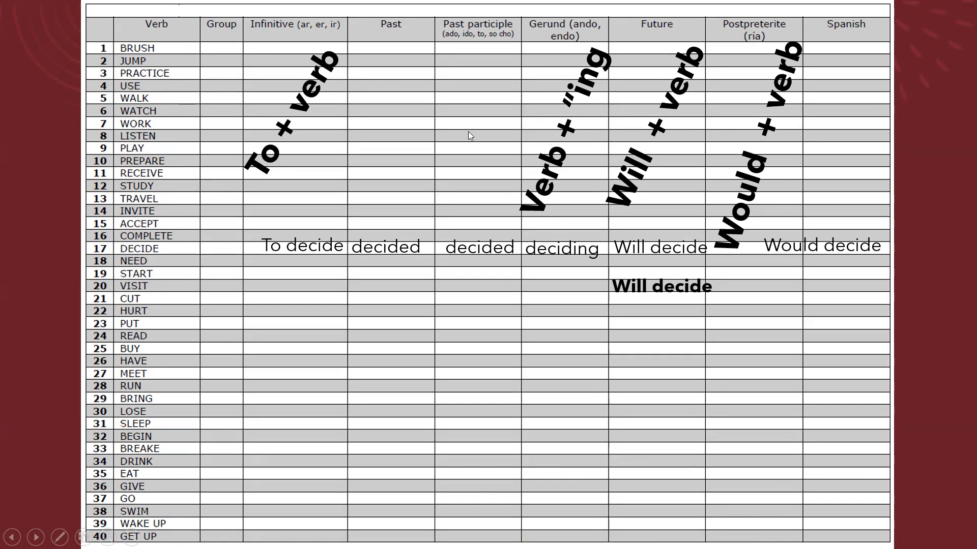